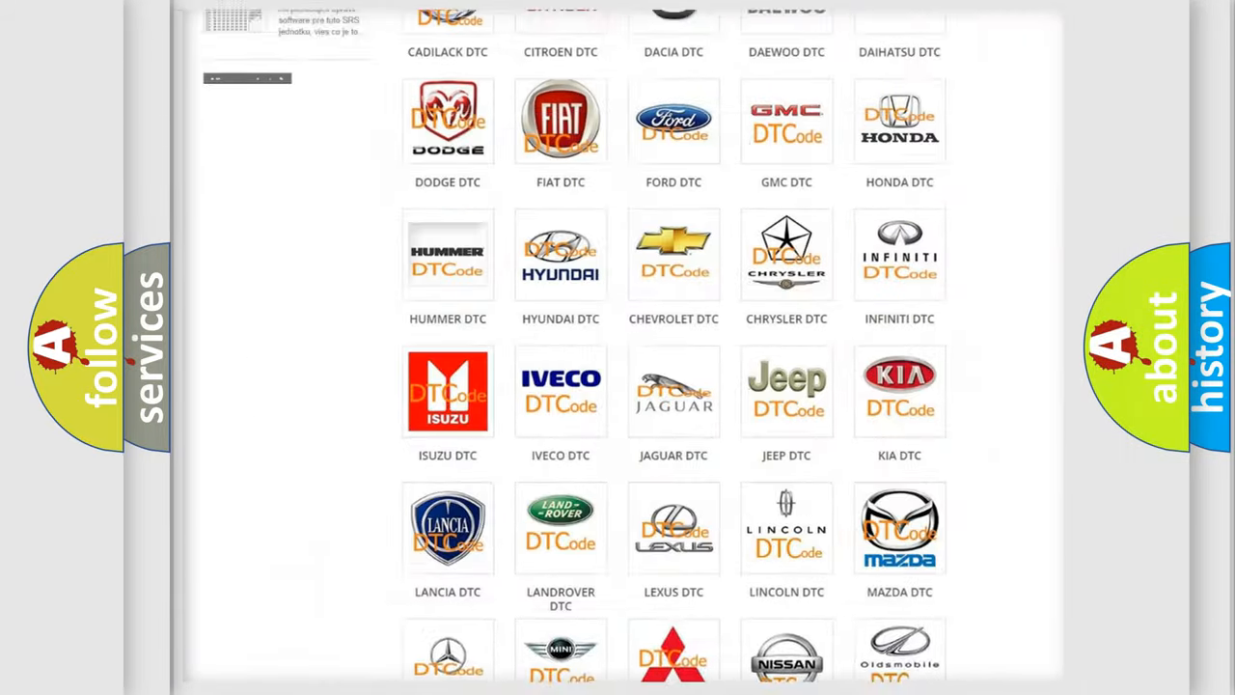
Open the Ford DTC tile and scroll through its codes such as B0001:11 and B1353.
scroll(up, 3)
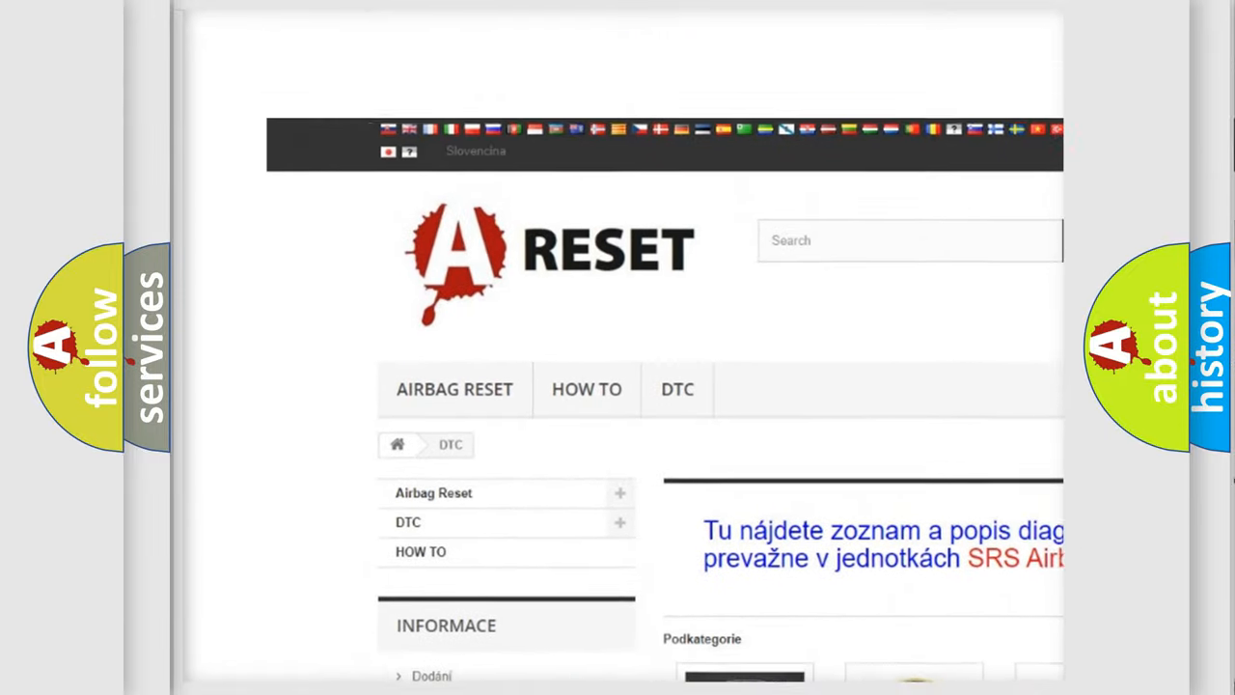
scroll(up, 3)
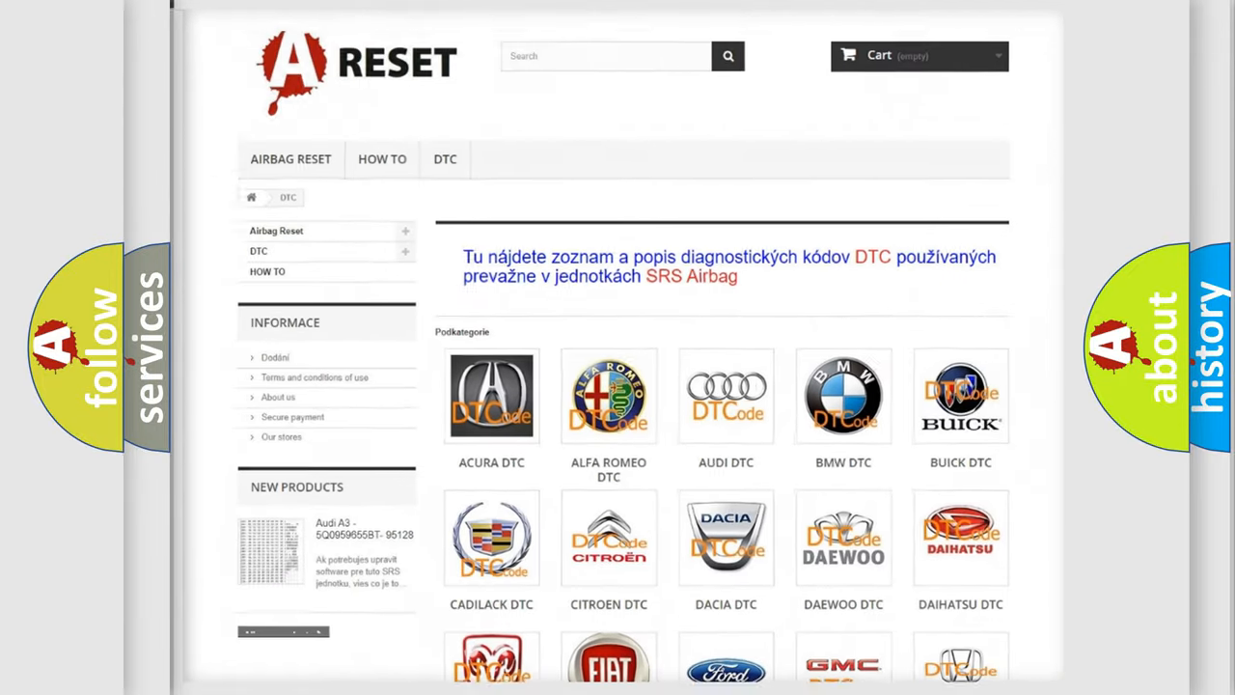
scroll(down, 3)
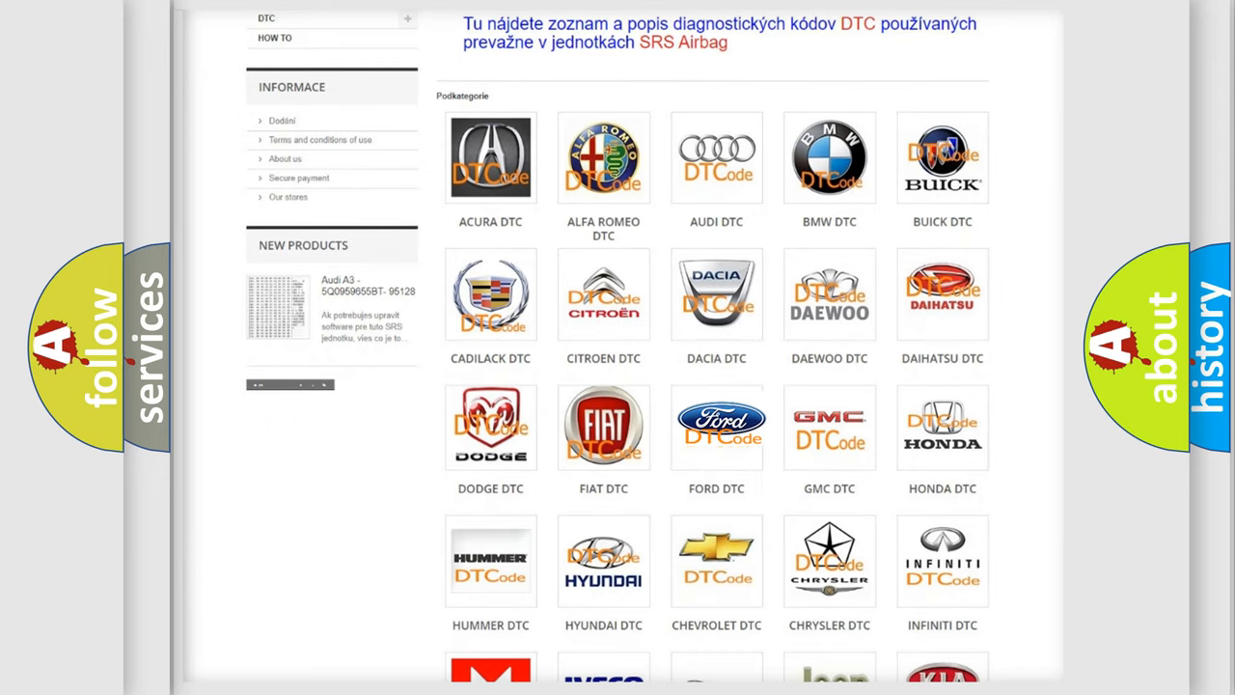
click(716, 426)
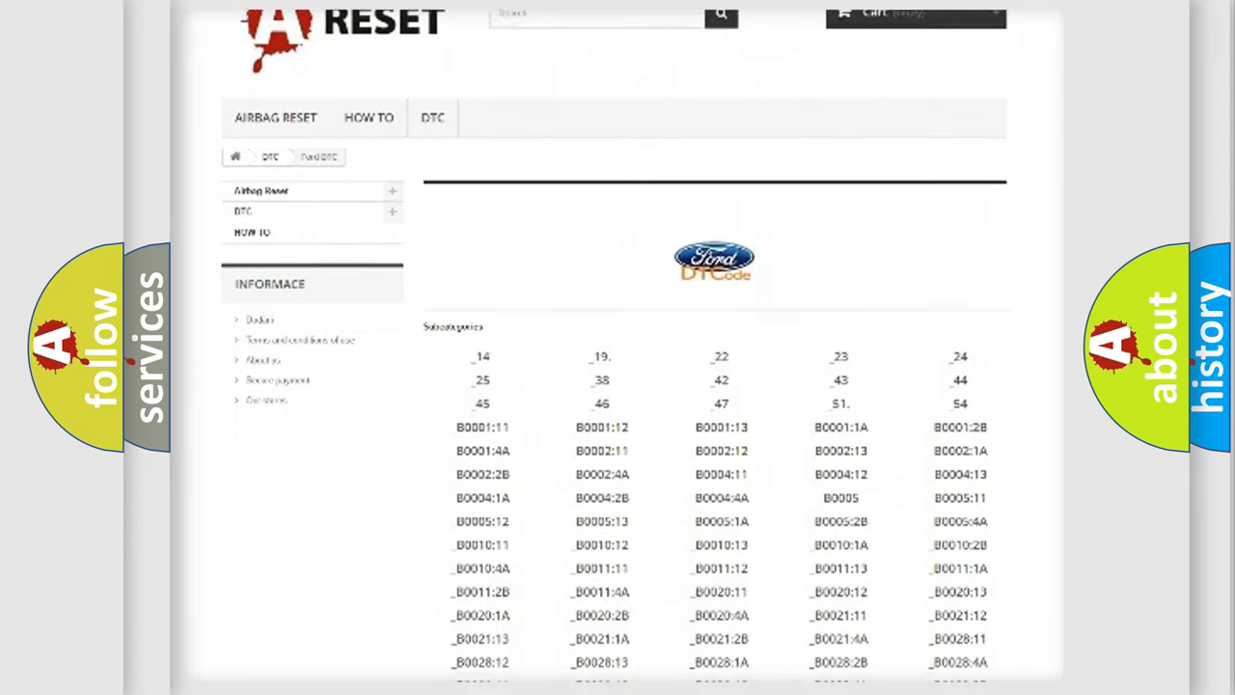
scroll(down, 3)
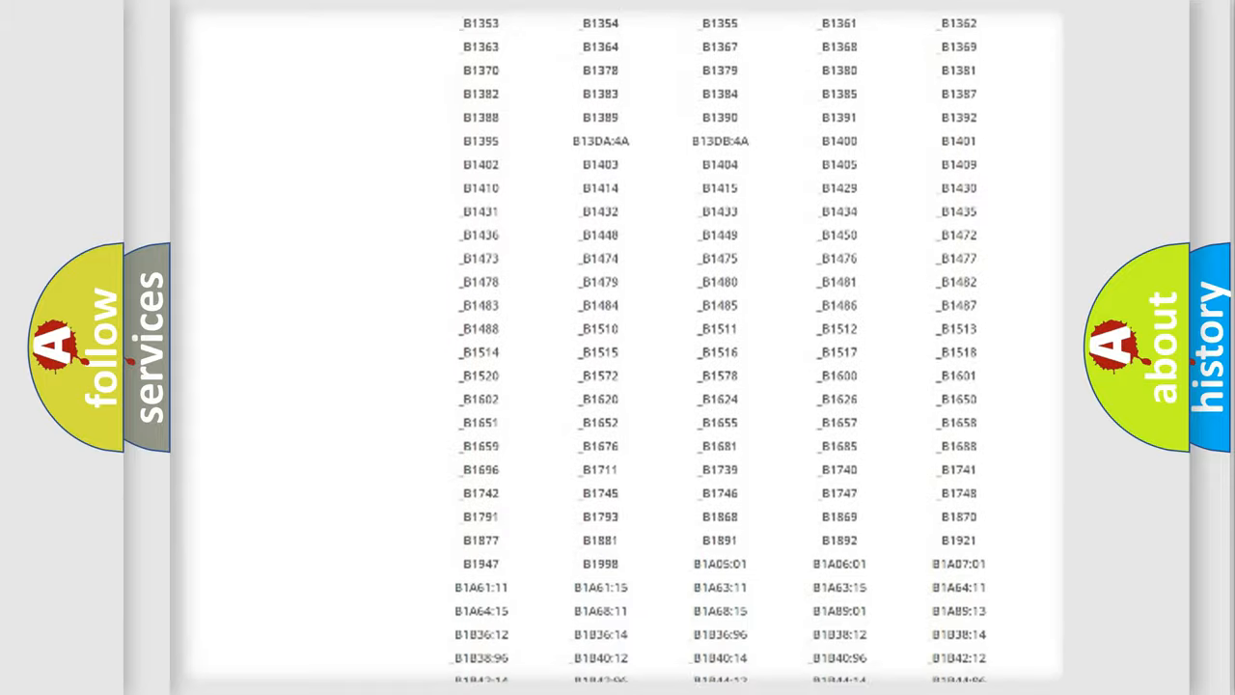
scroll(up, 3)
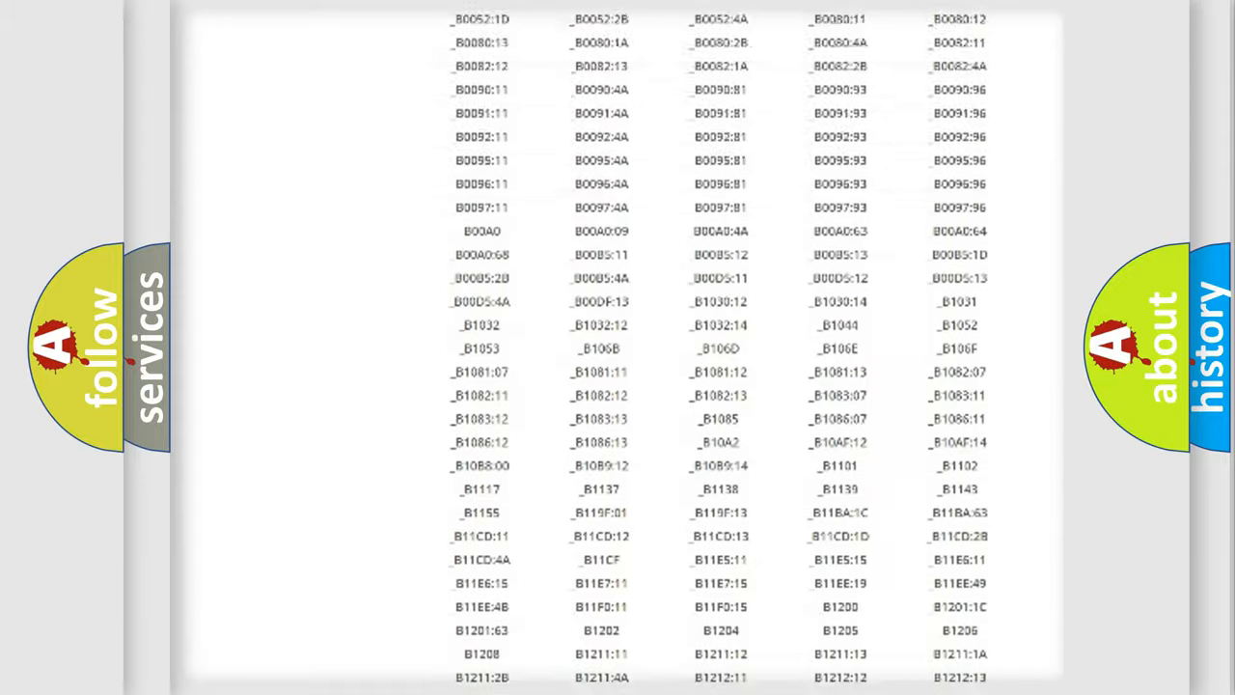
scroll(up, 3)
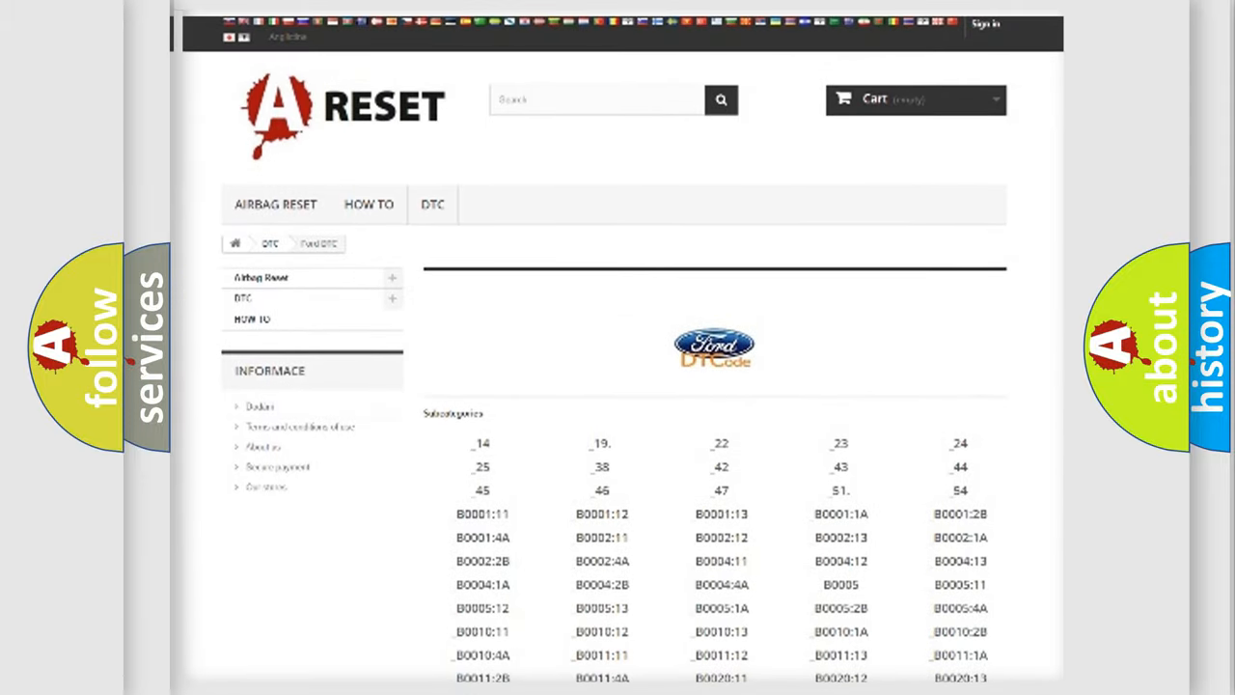